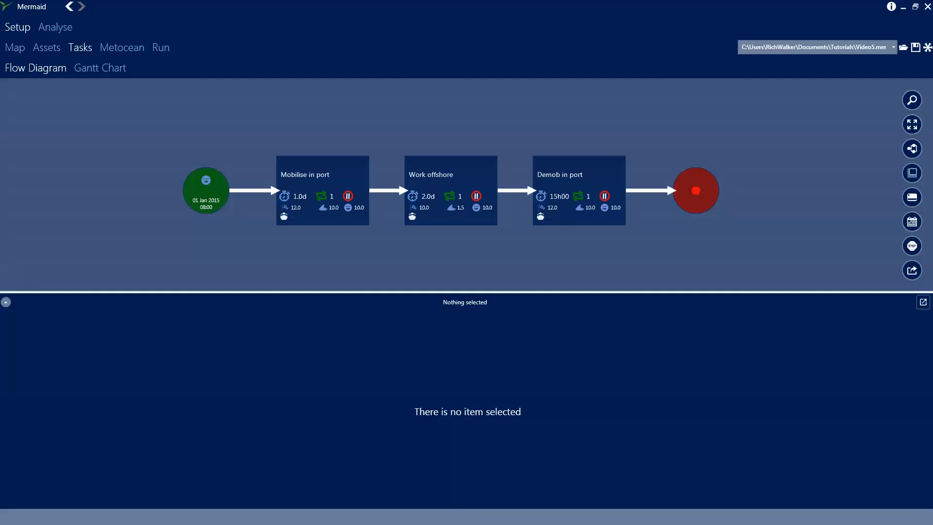
pyautogui.moveTo(302, 185)
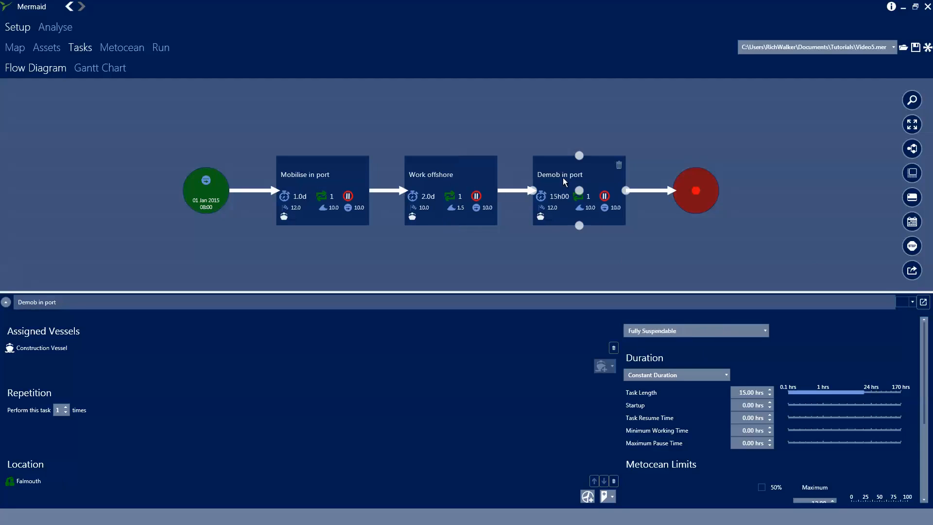
pyautogui.moveTo(644, 326)
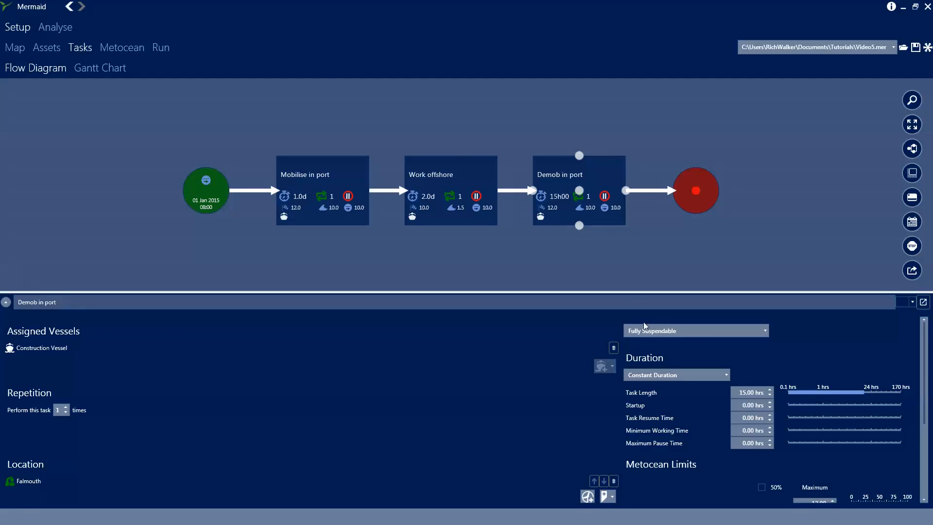
pyautogui.moveTo(49, 72)
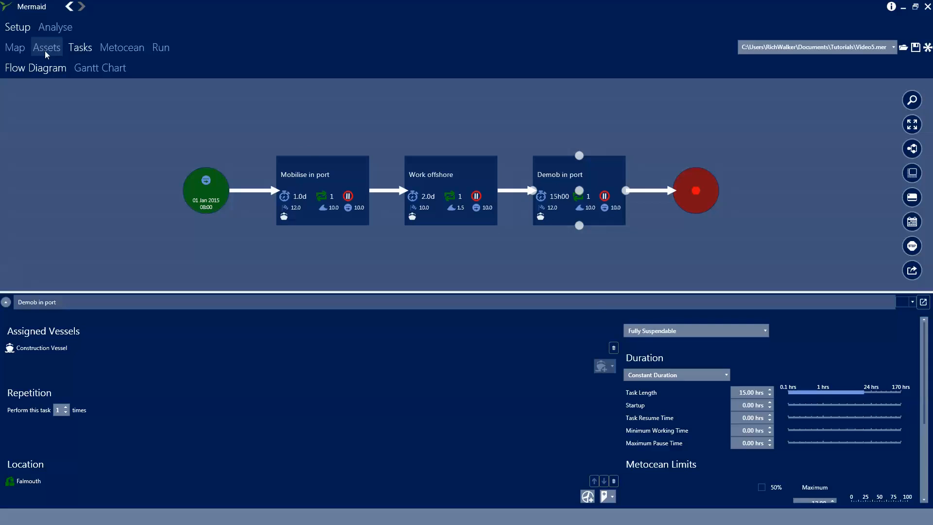
# Review the Construction Vessel asset card down to its Falmouth port access limits
pyautogui.click(46, 46)
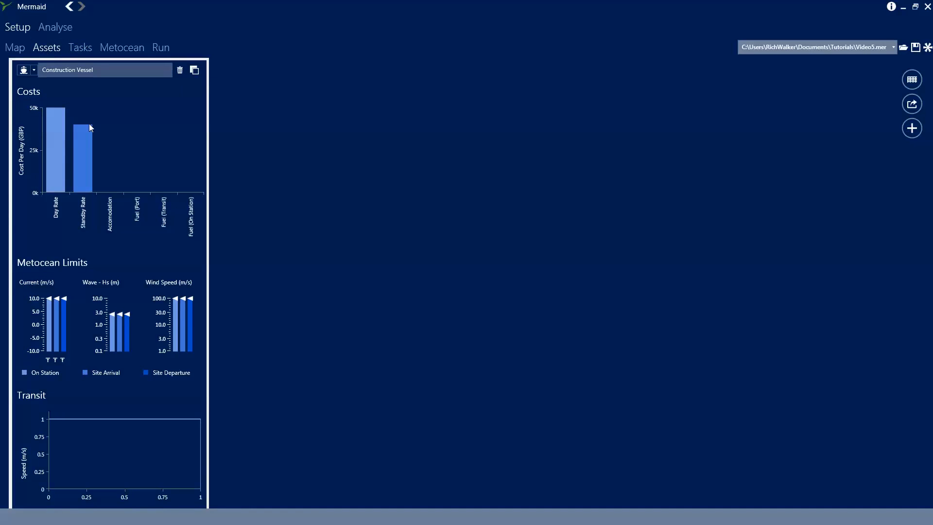
pyautogui.moveTo(108, 305)
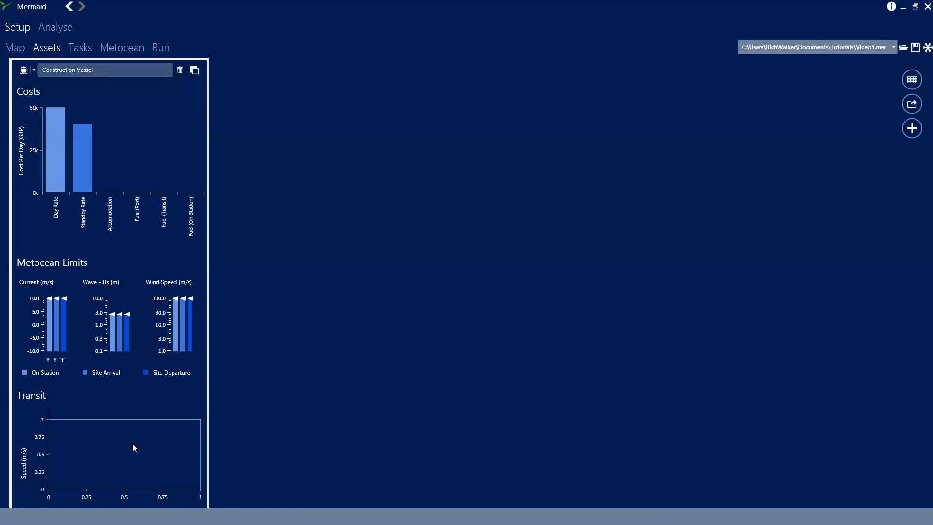
pyautogui.scroll(-3)
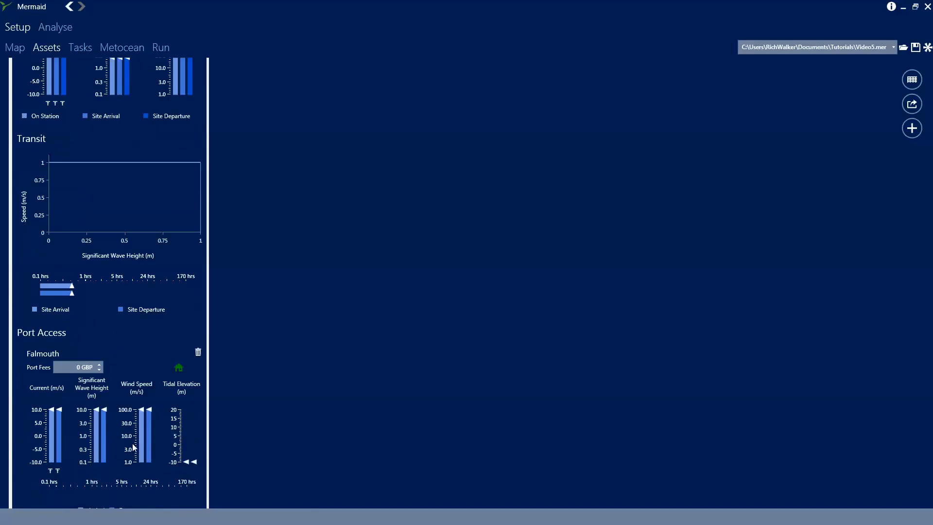
pyautogui.scroll(-3)
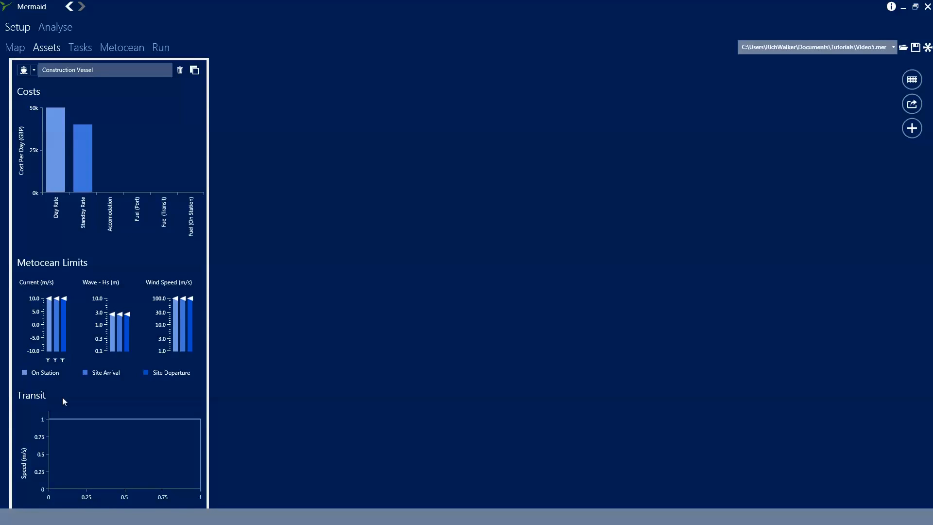
pyautogui.moveTo(45, 381)
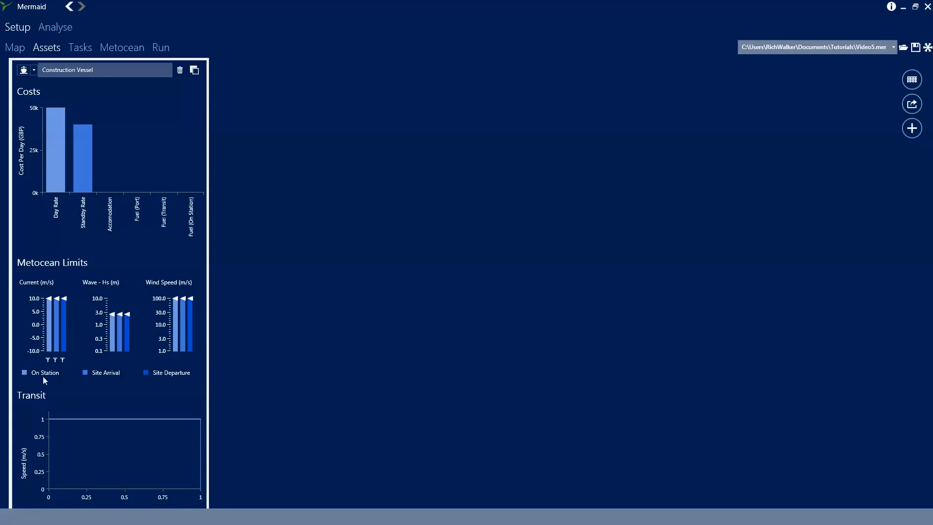
pyautogui.moveTo(111, 322)
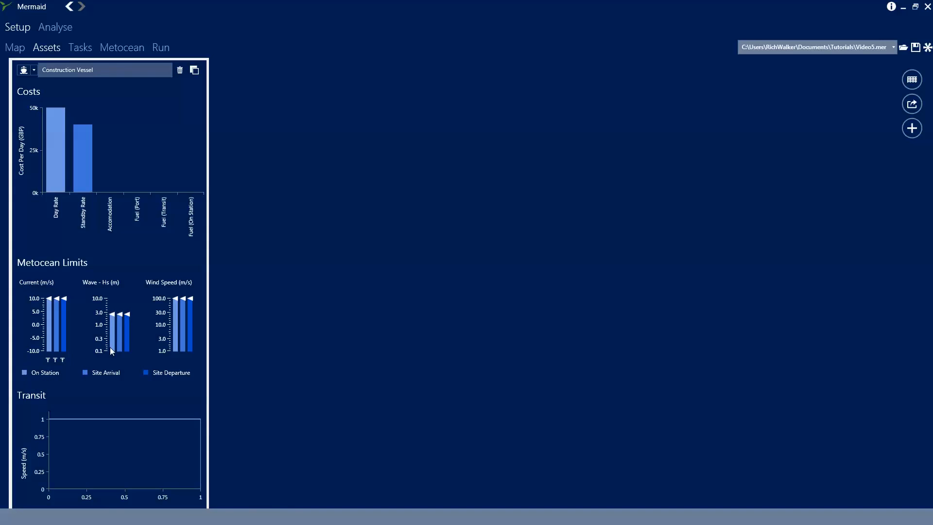
pyautogui.moveTo(91, 381)
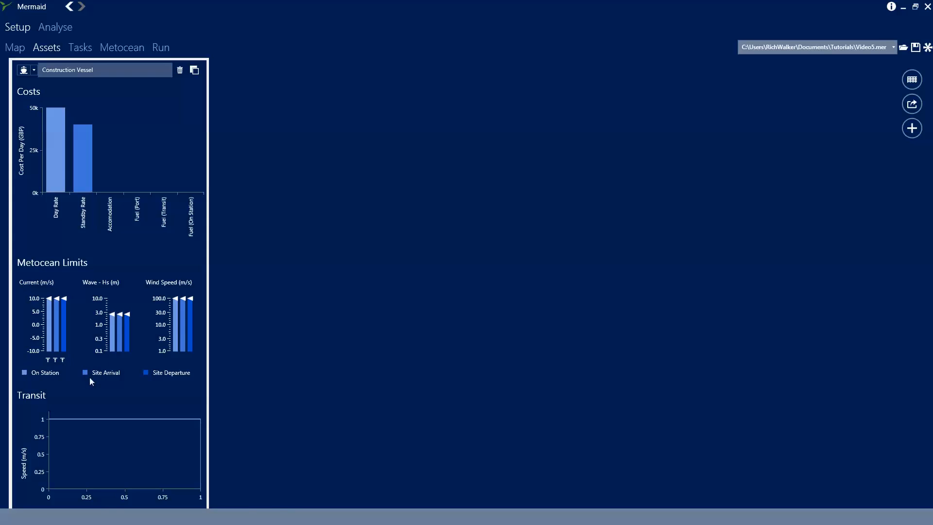
pyautogui.moveTo(119, 345)
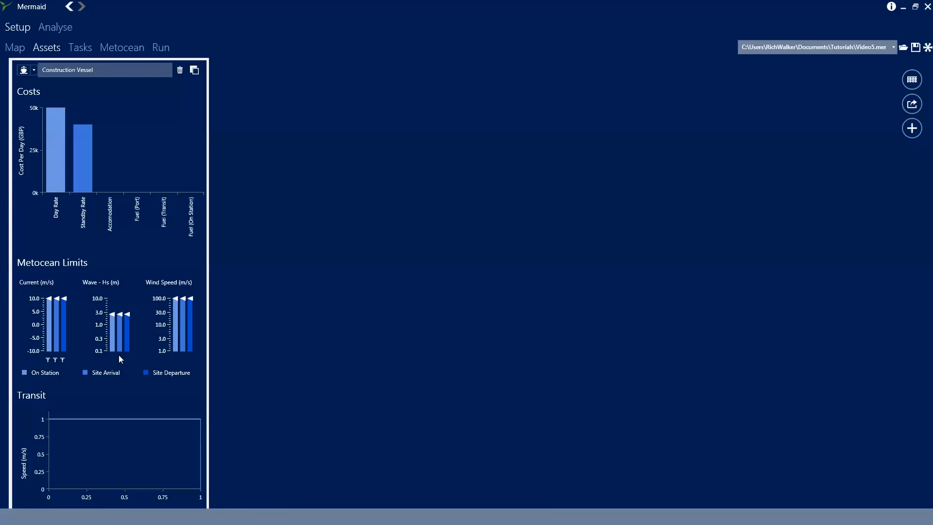
pyautogui.moveTo(191, 376)
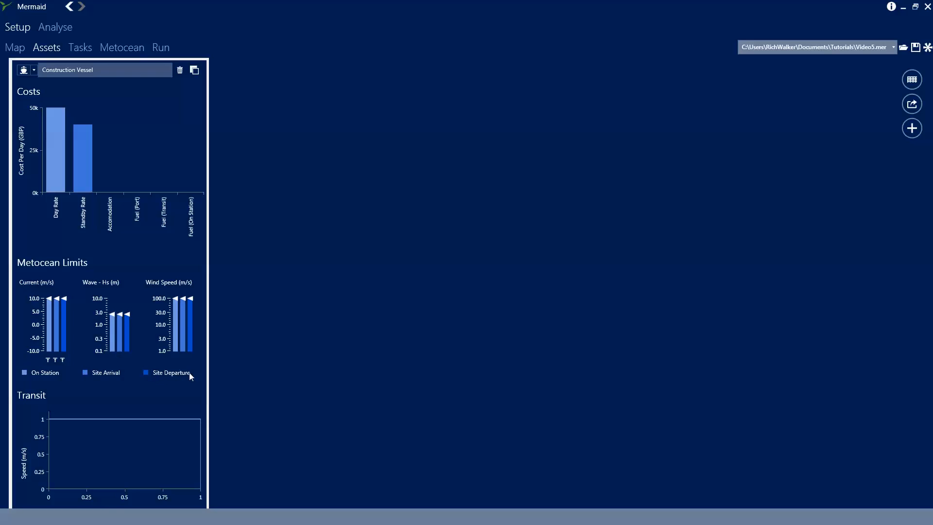
pyautogui.moveTo(190, 352)
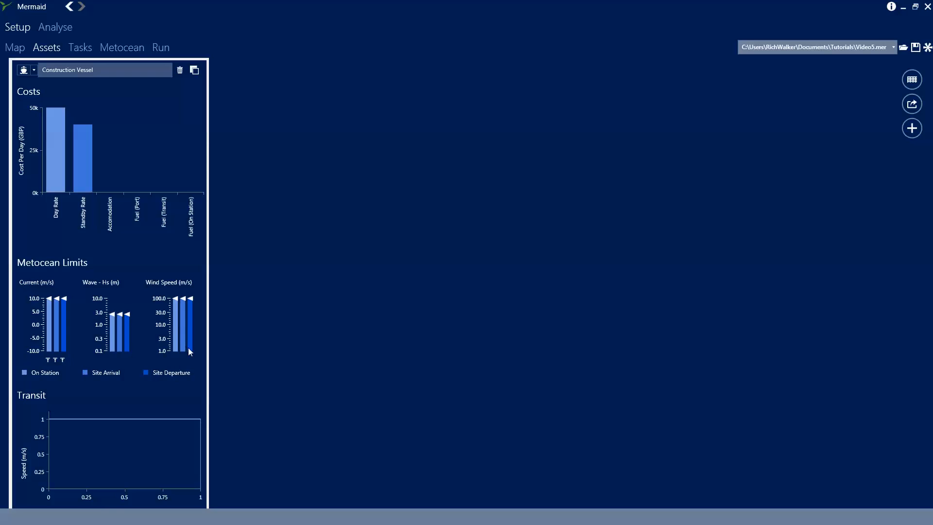
pyautogui.moveTo(190, 357)
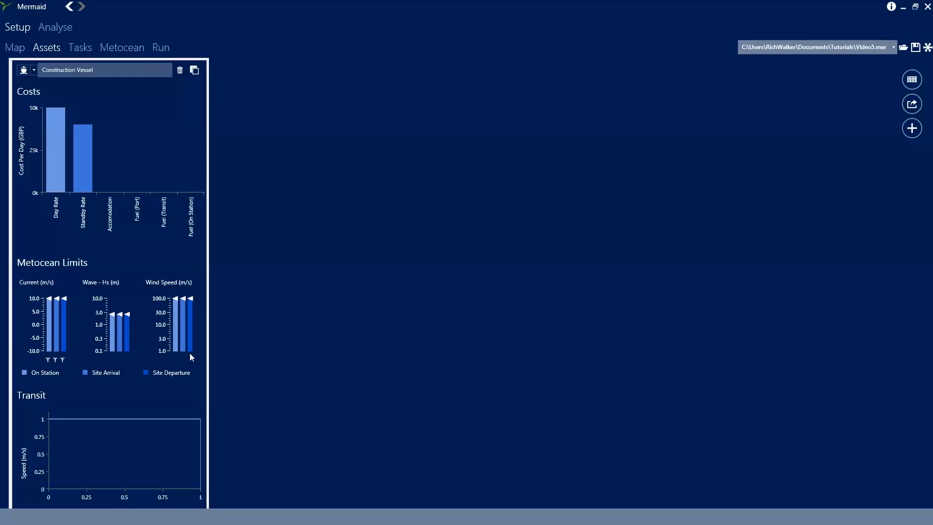
pyautogui.moveTo(166, 308)
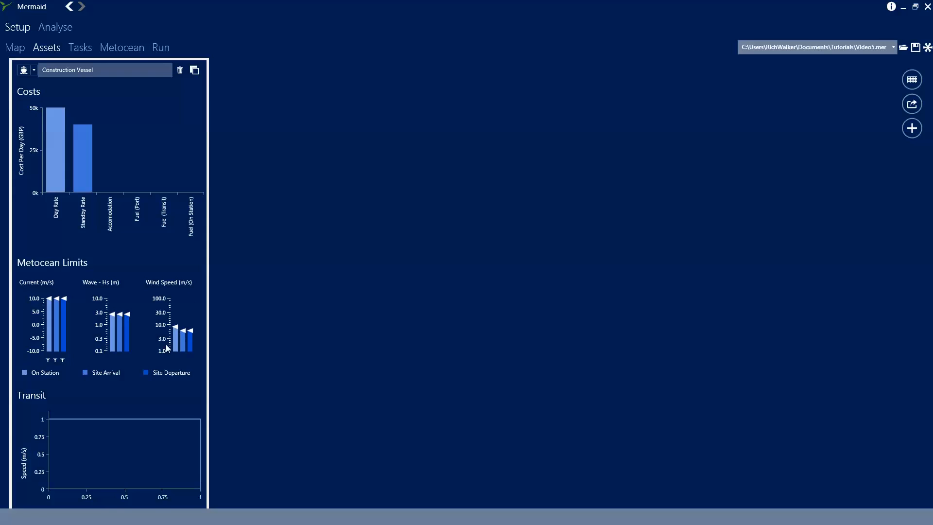
pyautogui.moveTo(911, 79)
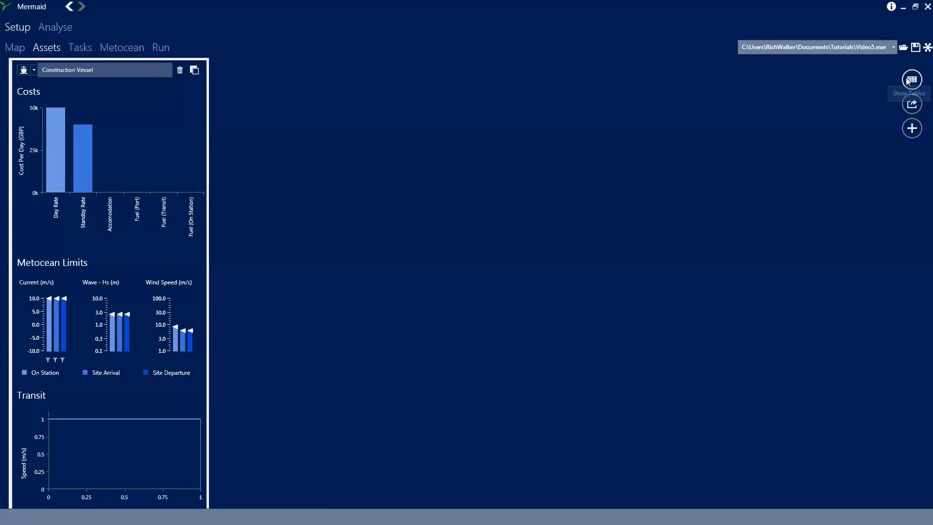
# Set Hs limits 1.5 m arrival, 2 m departure and winds 15/12/12 m/s in the Metocean Limits table
pyautogui.click(911, 81)
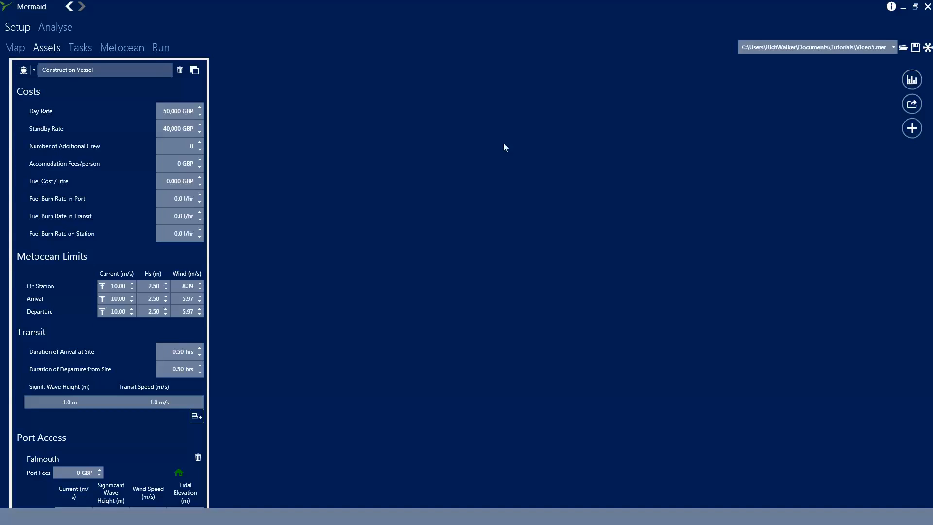
pyautogui.click(153, 286)
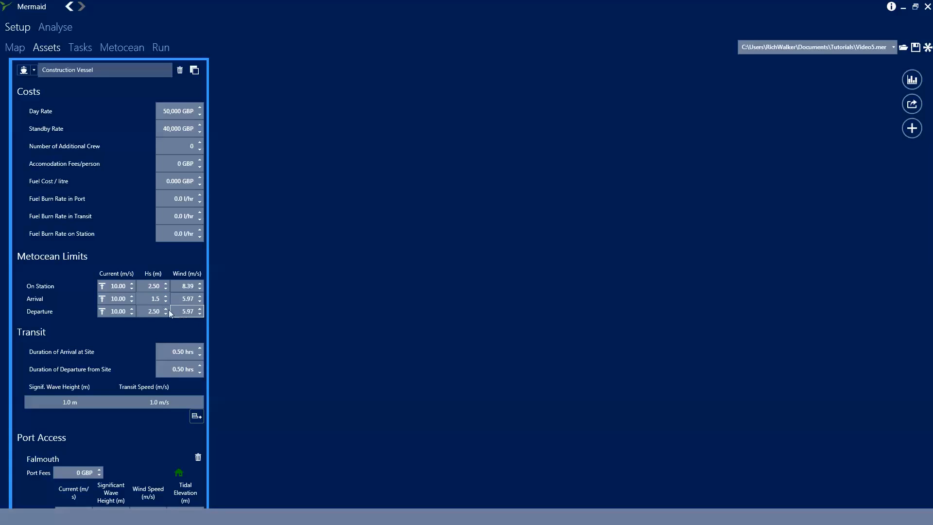
pyautogui.click(151, 311)
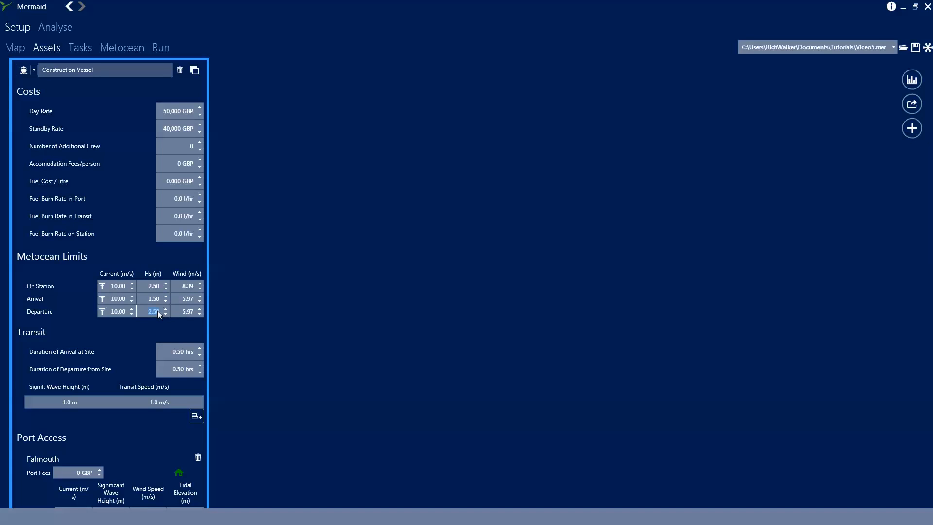
pyautogui.click(165, 314)
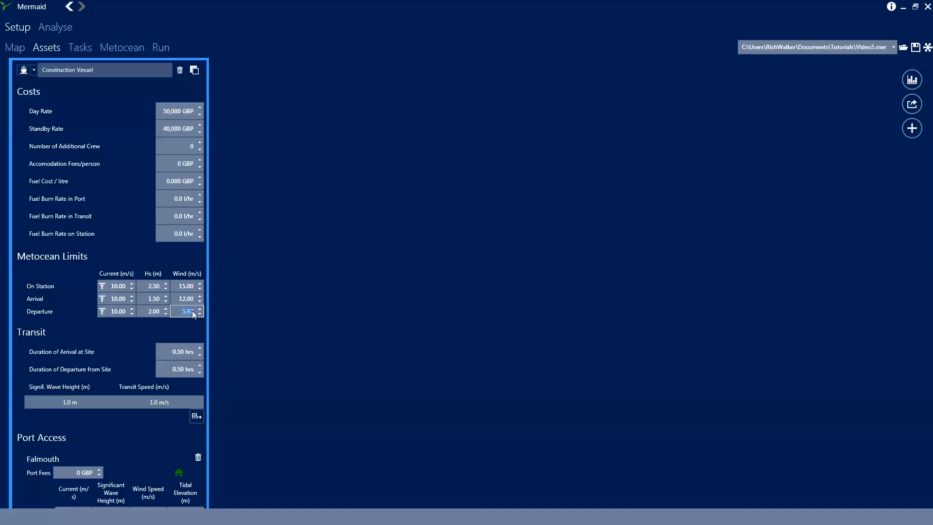
pyautogui.write('12')
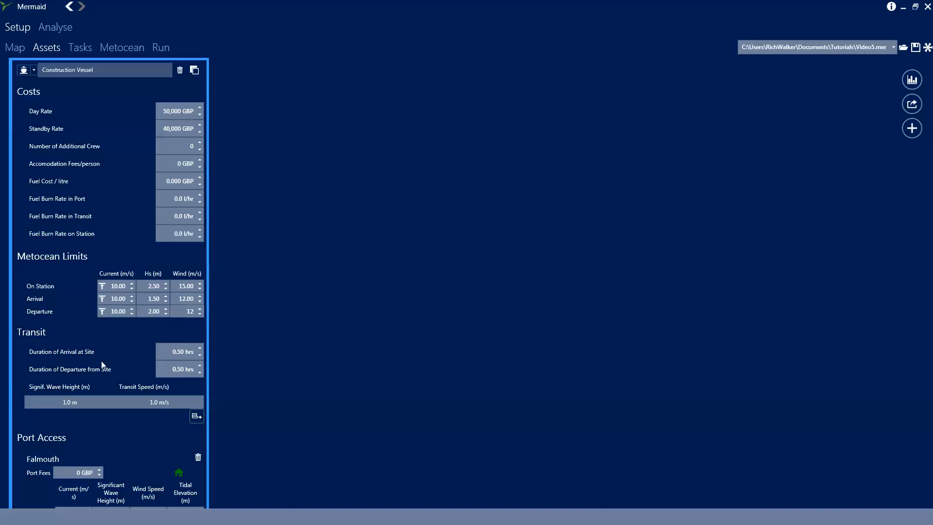
pyautogui.moveTo(79, 345)
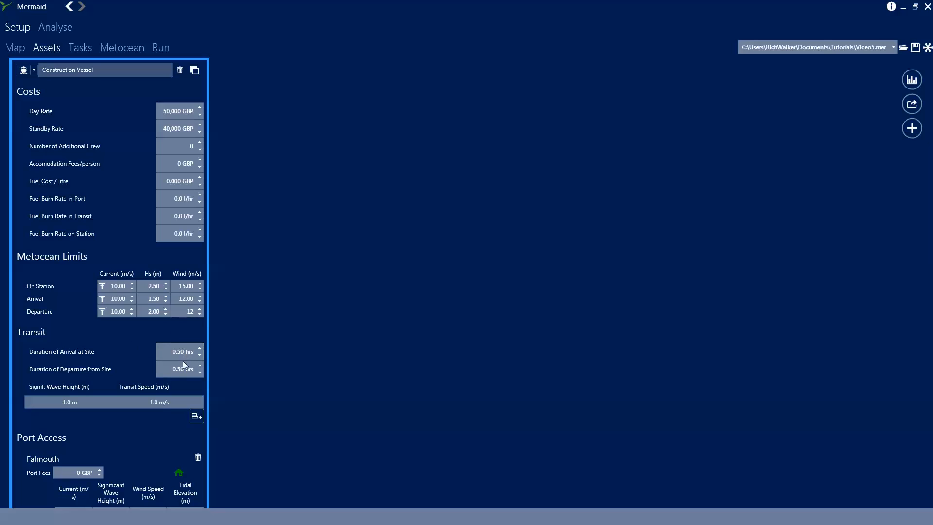
# Give the transit table two rows: 3.0 m waves at 6.5 m/s and 5.0 m at 4.0 m/s
pyautogui.click(178, 369)
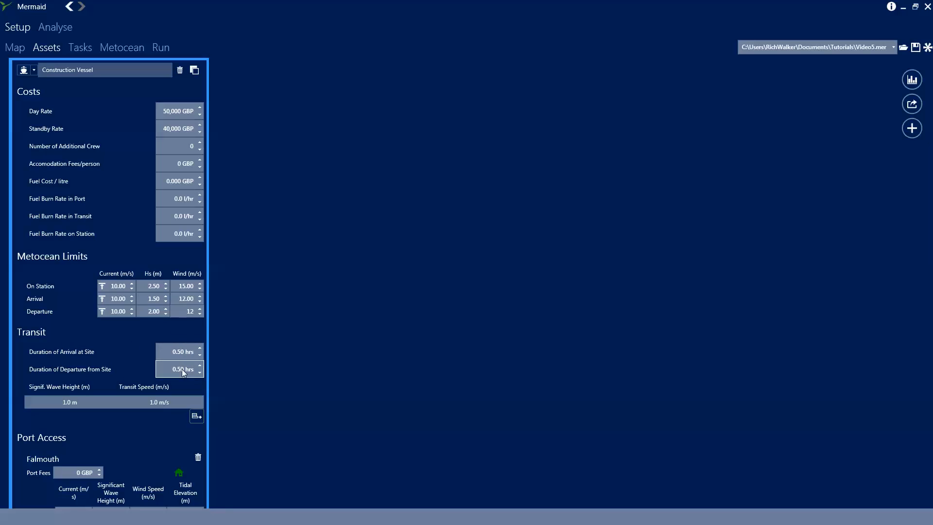
pyautogui.moveTo(107, 389)
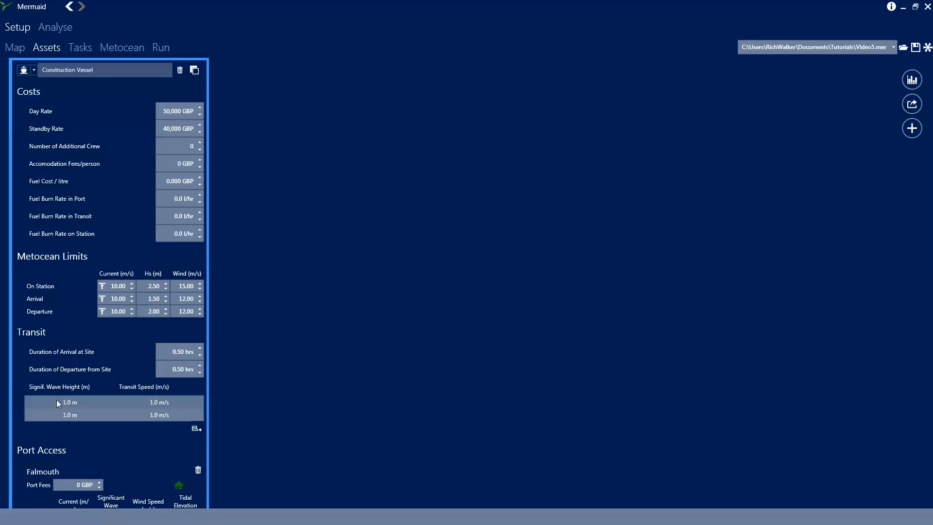
pyautogui.click(69, 402)
pyautogui.write('3')
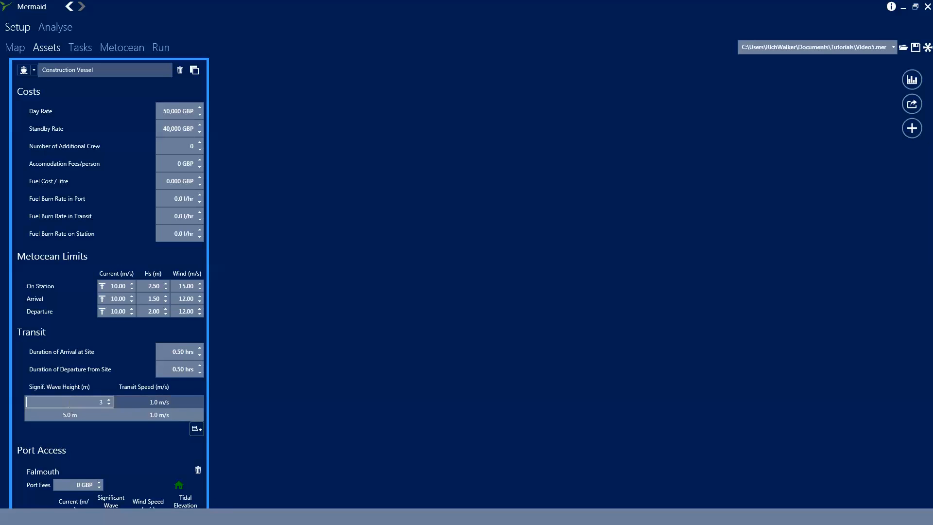
pyautogui.click(159, 401)
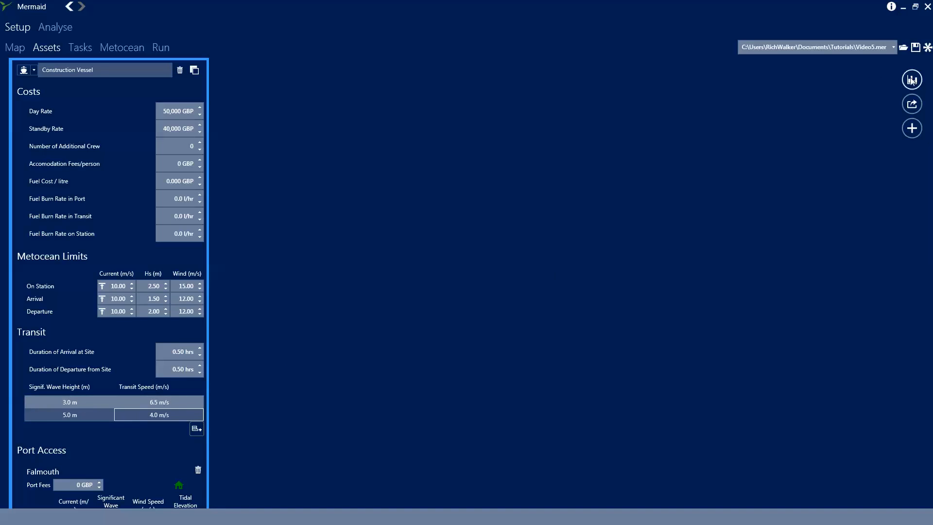
# Review the vessel's chart summary, transit speed stepping from 6.5 to 4.0 m/s near 3 m waves
pyautogui.click(911, 79)
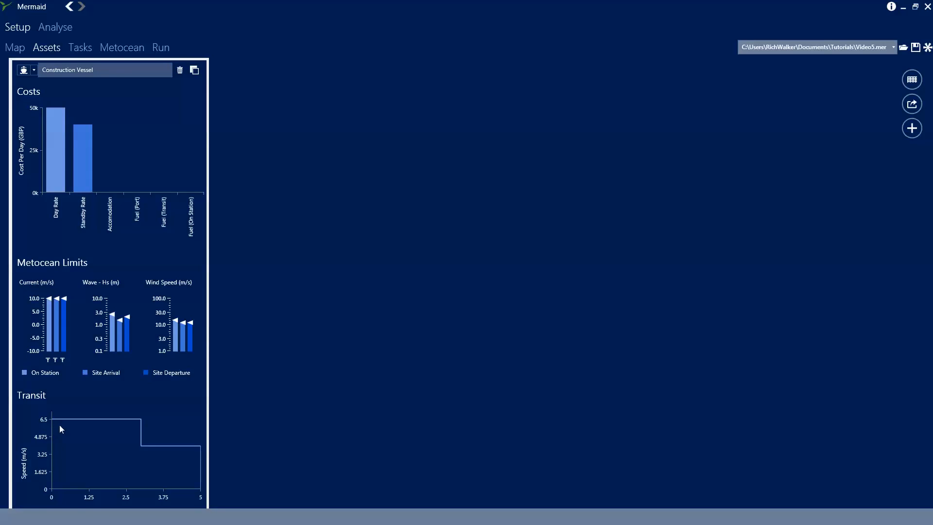
pyautogui.moveTo(143, 432)
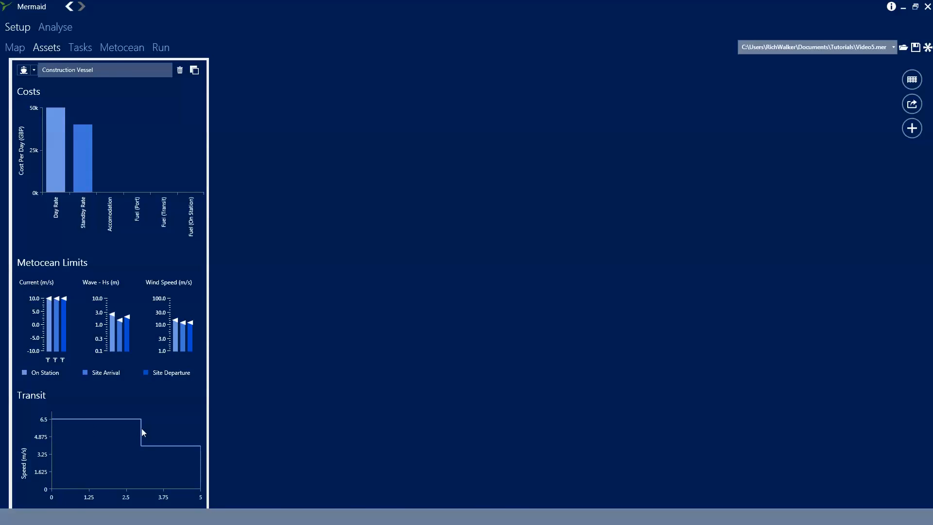
pyautogui.moveTo(203, 450)
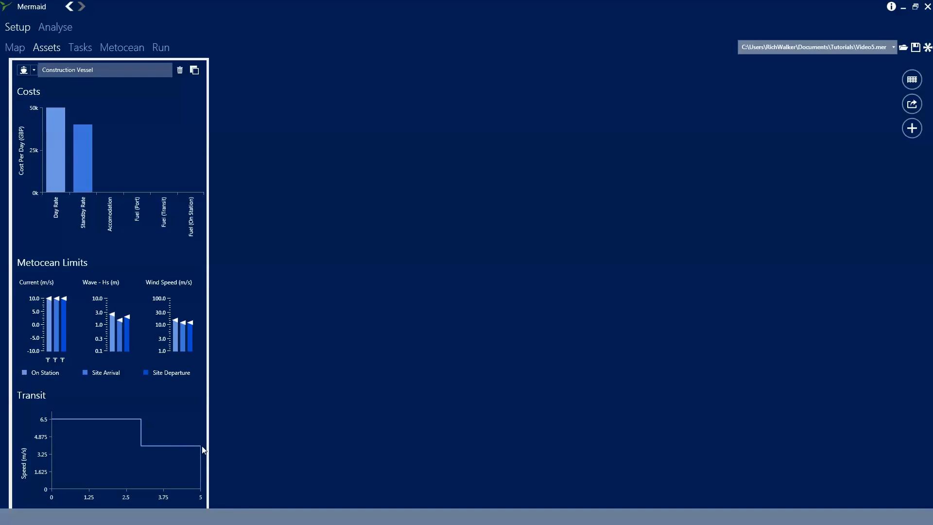
pyautogui.moveTo(217, 457)
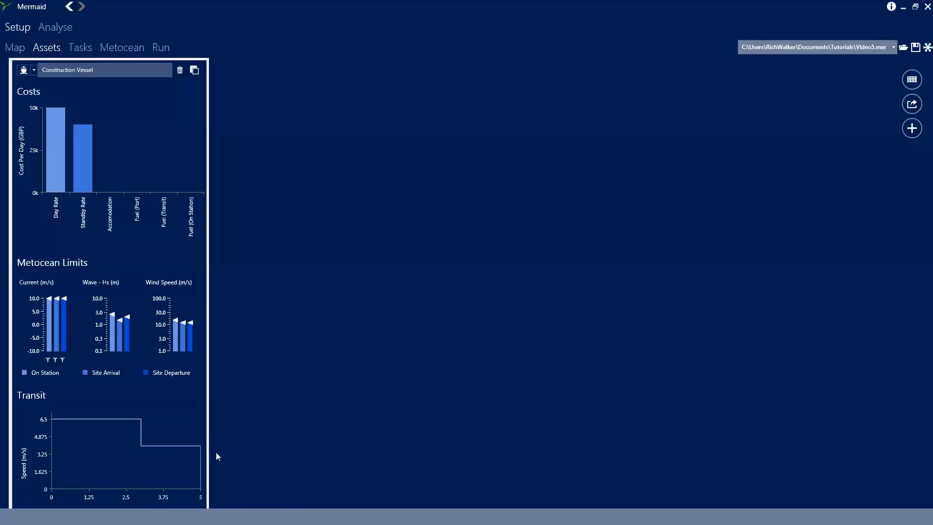
pyautogui.moveTo(194, 460)
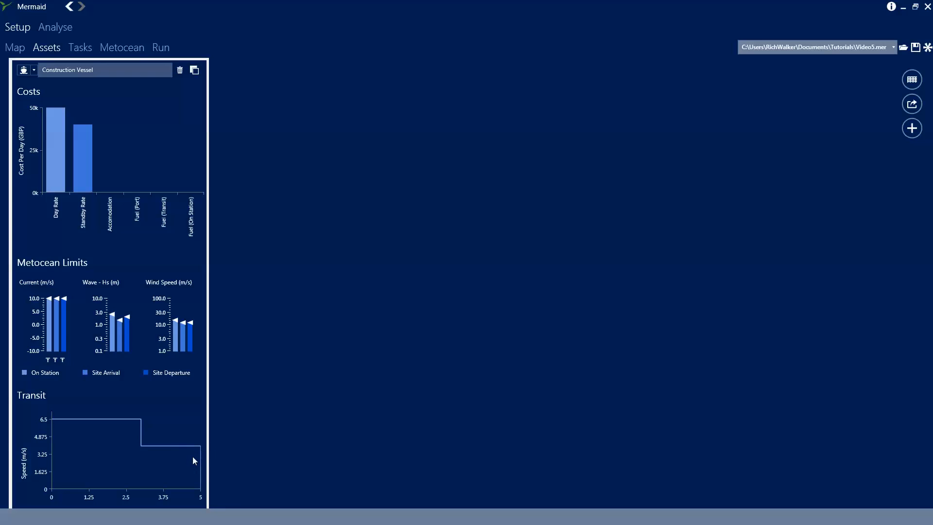
pyautogui.scroll(-3)
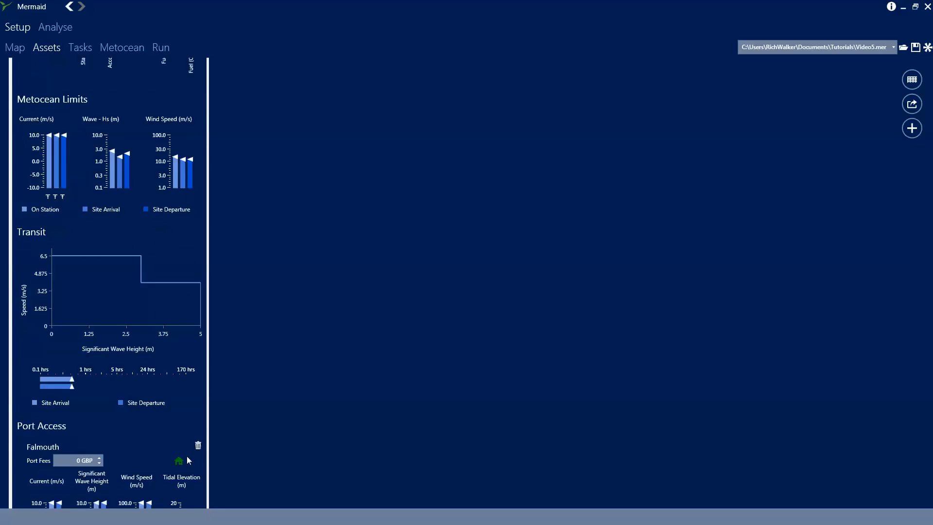
pyautogui.scroll(-3)
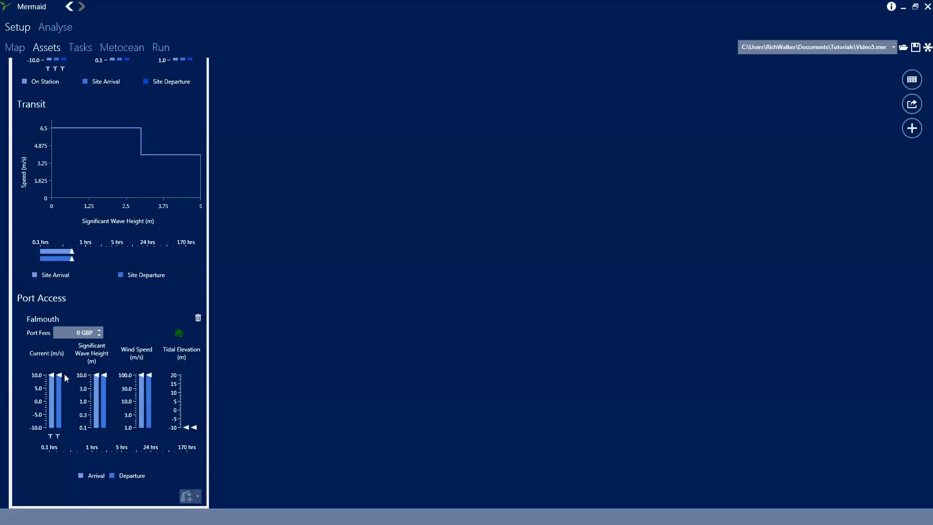
pyautogui.moveTo(117, 378)
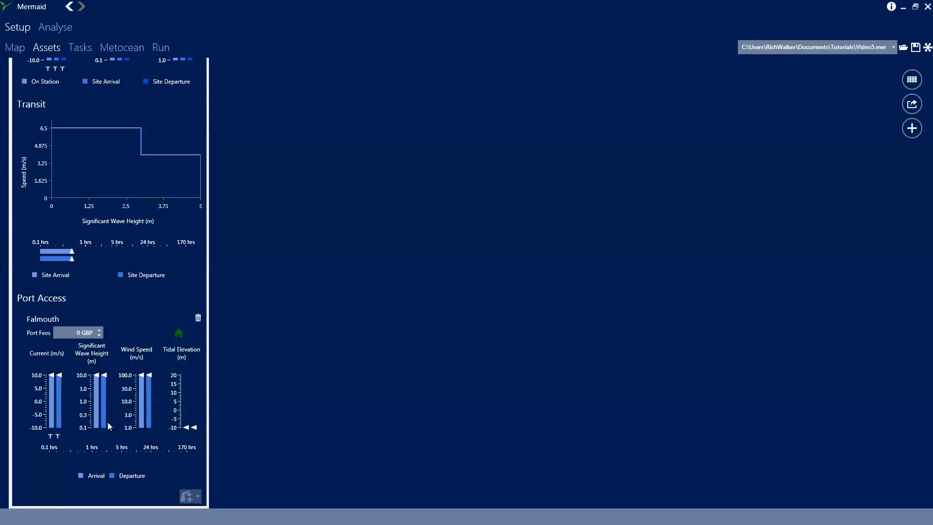
pyautogui.moveTo(97, 410)
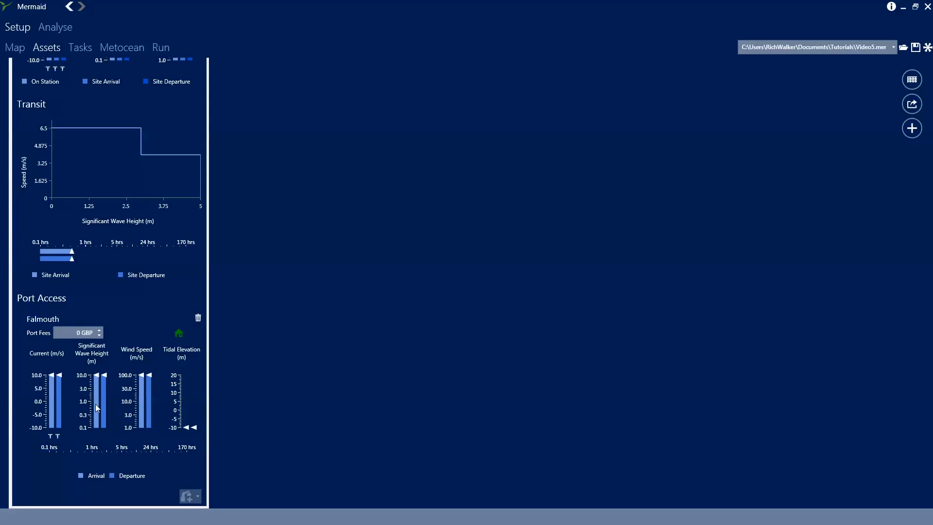
pyautogui.moveTo(911, 79)
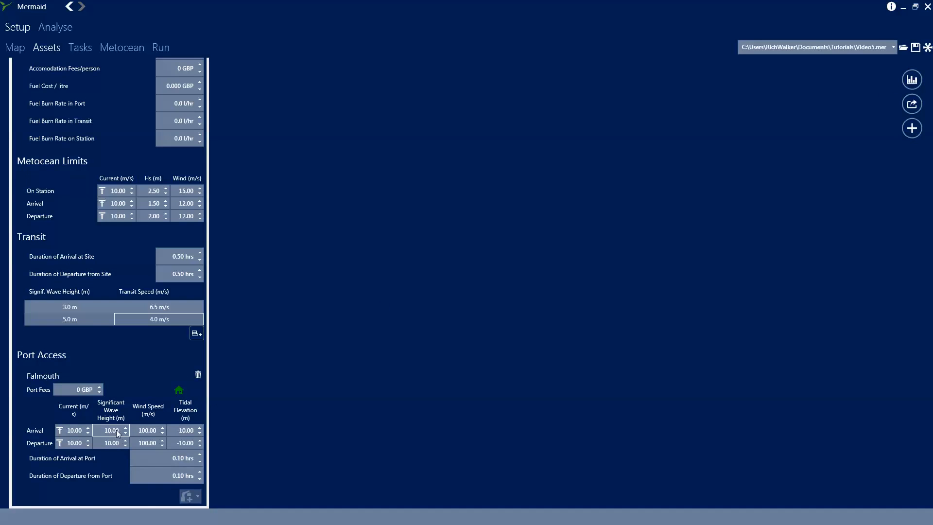
# Set Falmouth port access to 3 m waves, 15 m/s wind and 1-hour arrival and departure durations
pyautogui.click(110, 430)
pyautogui.write('3')
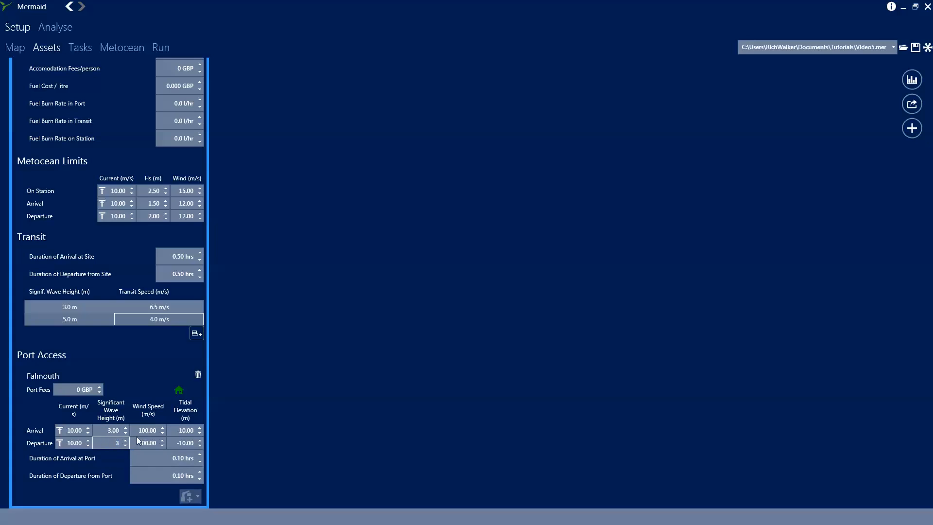
pyautogui.click(146, 429)
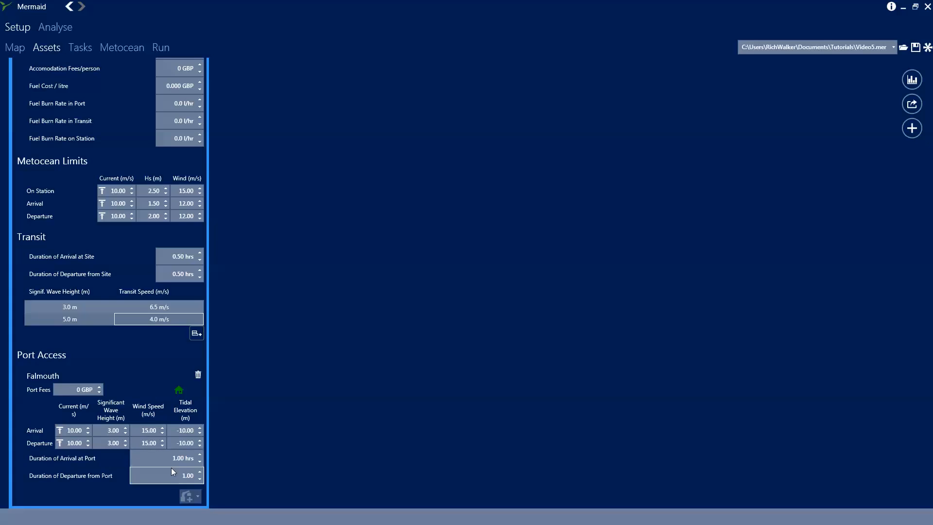
pyautogui.click(184, 443)
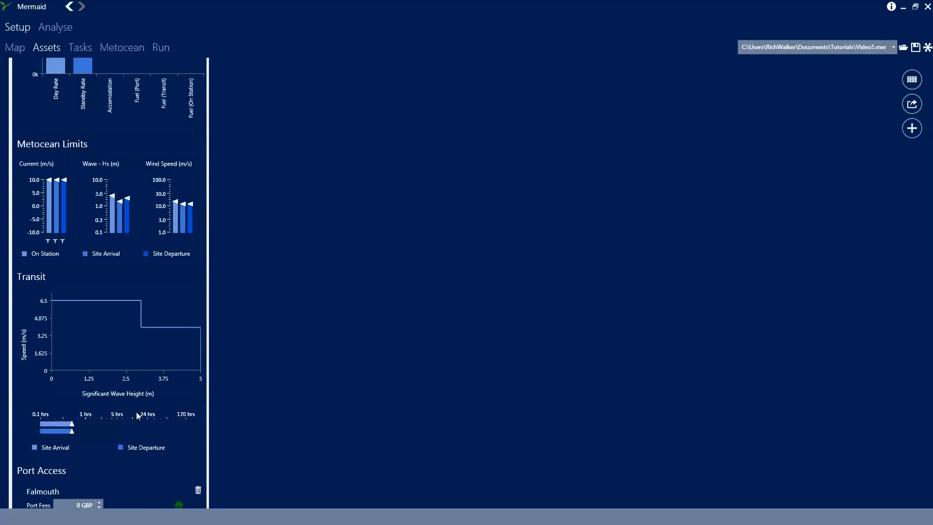
pyautogui.scroll(-3)
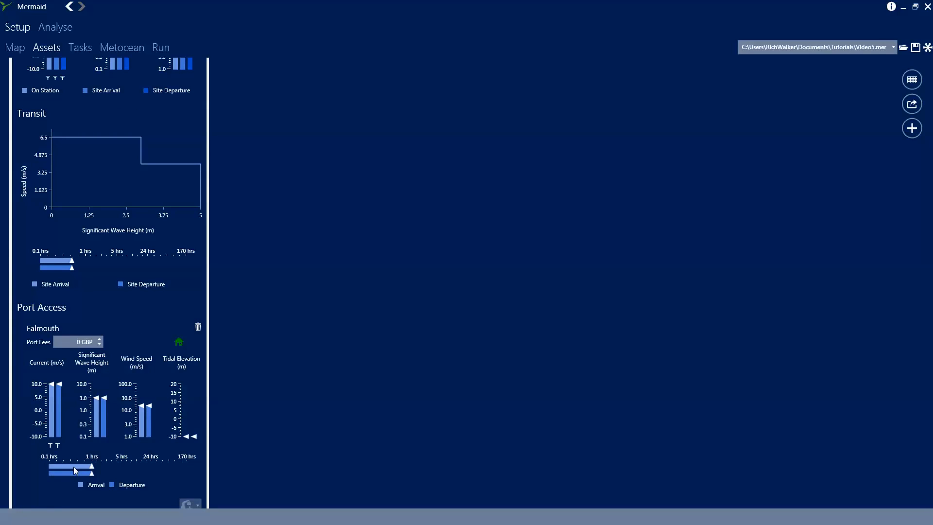
pyautogui.scroll(-3)
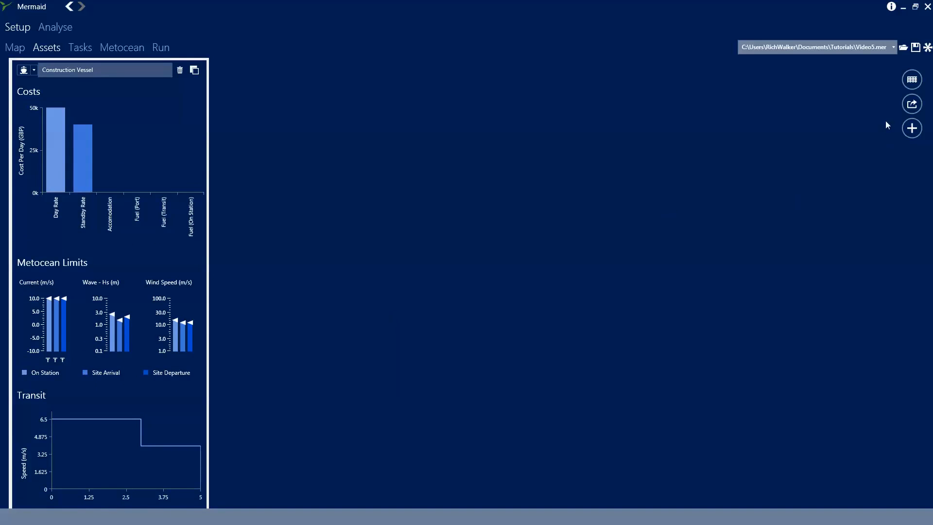
pyautogui.moveTo(910, 128)
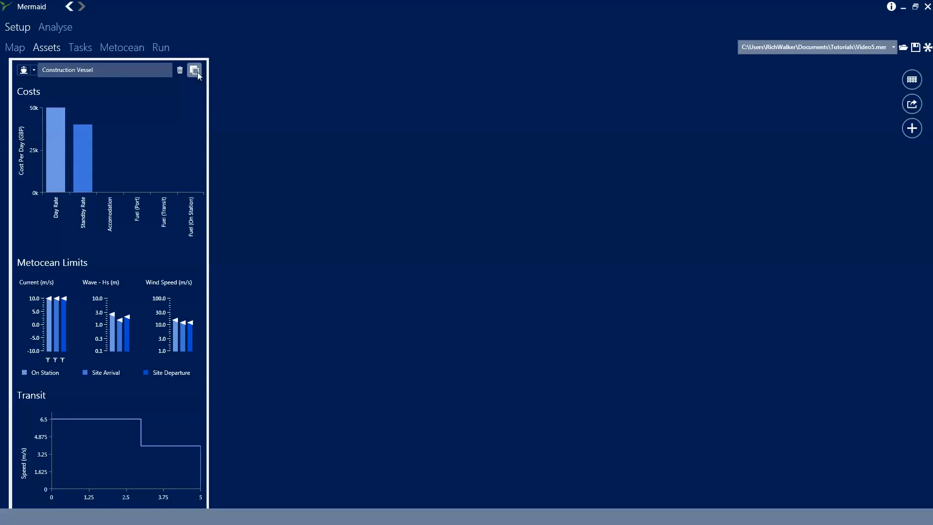
# Copy the Construction Vessel as Construction Vessel 2 with identical costs, limits and transit settings
pyautogui.click(195, 70)
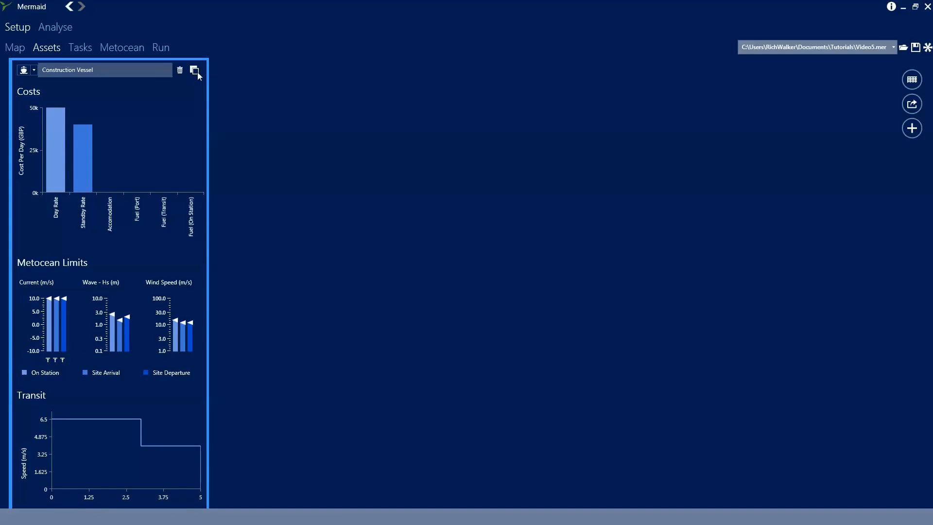
pyautogui.click(196, 70)
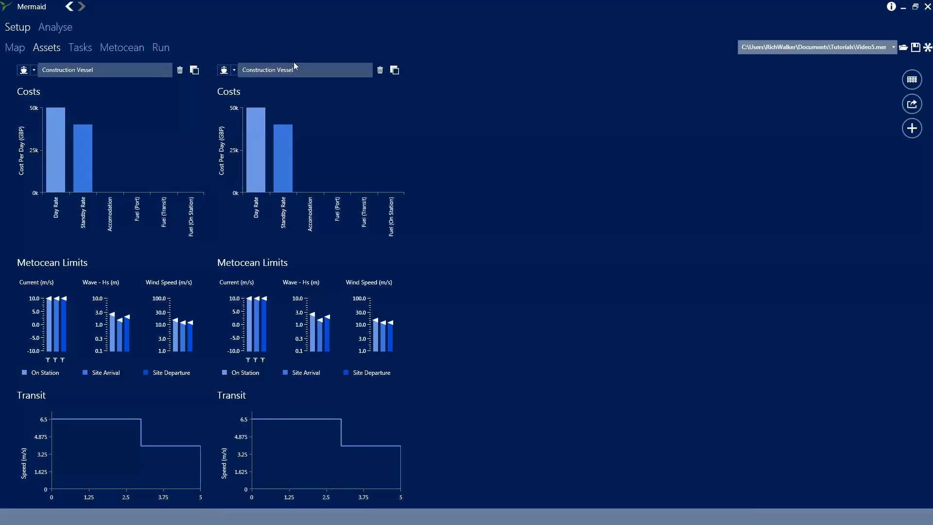
pyautogui.click(303, 69)
pyautogui.write(' 2')
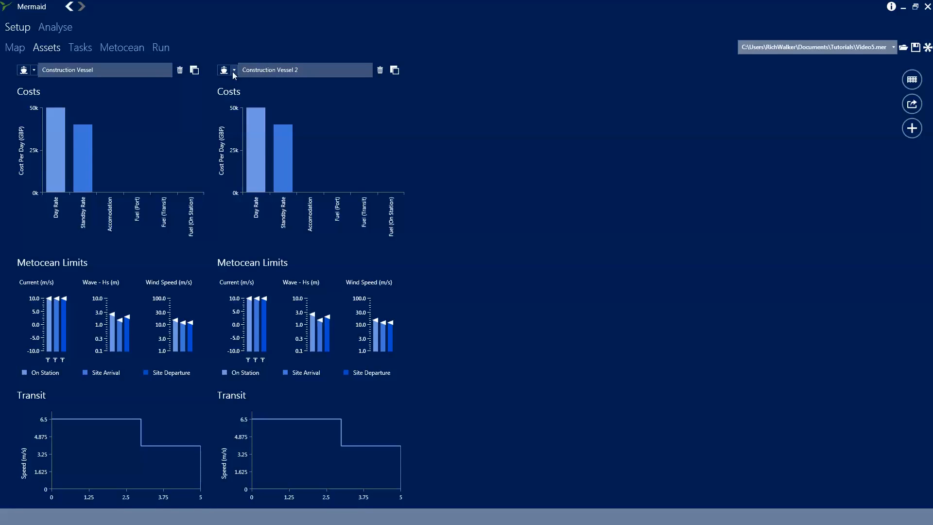
pyautogui.click(224, 70)
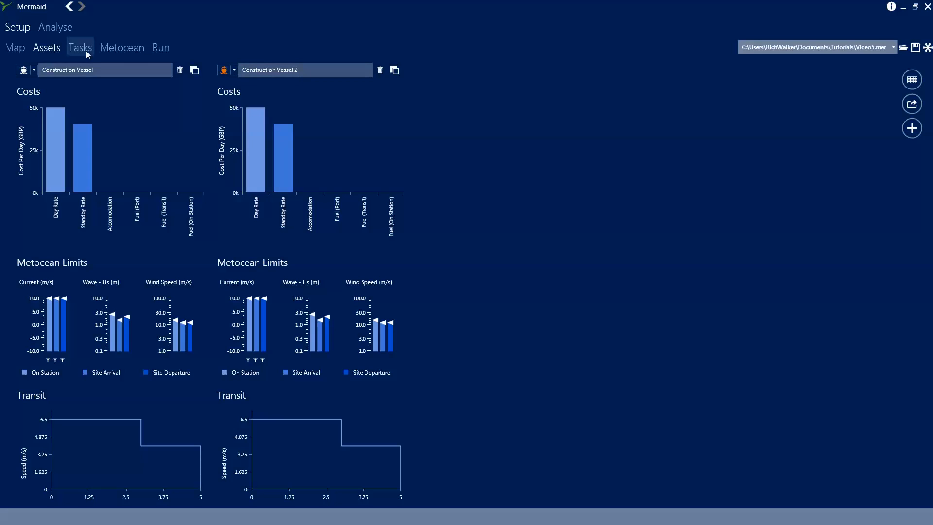
# In the flow diagram, leave Demob in port assigned only to Construction Vessel
pyautogui.click(79, 47)
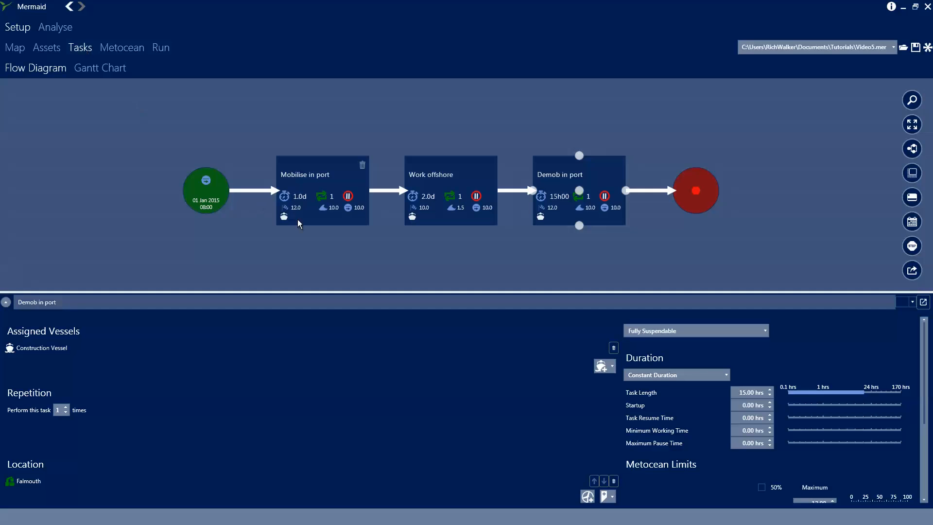
pyautogui.moveTo(90, 356)
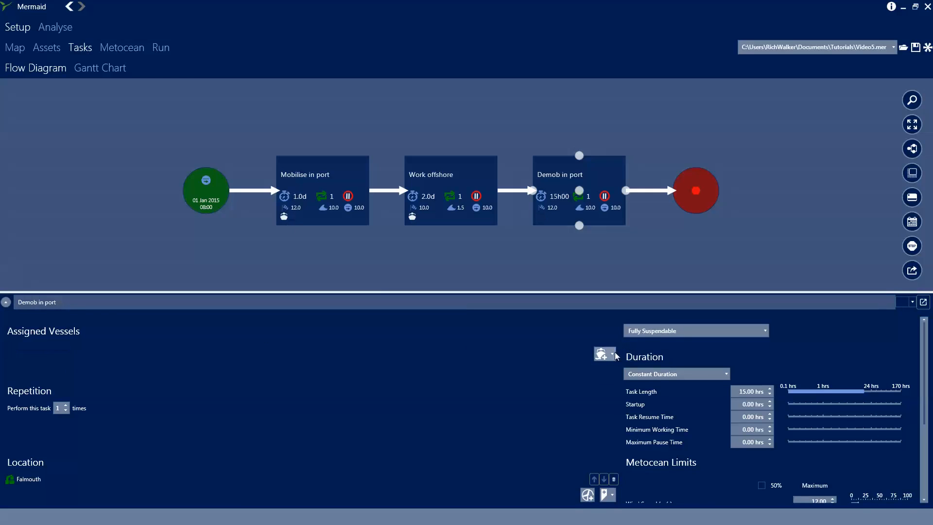
pyautogui.click(602, 353)
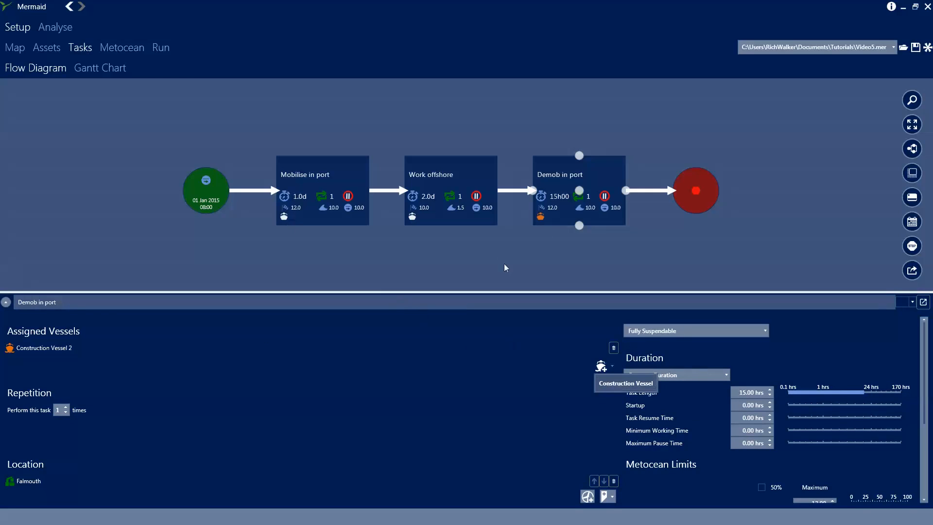
pyautogui.moveTo(541, 216)
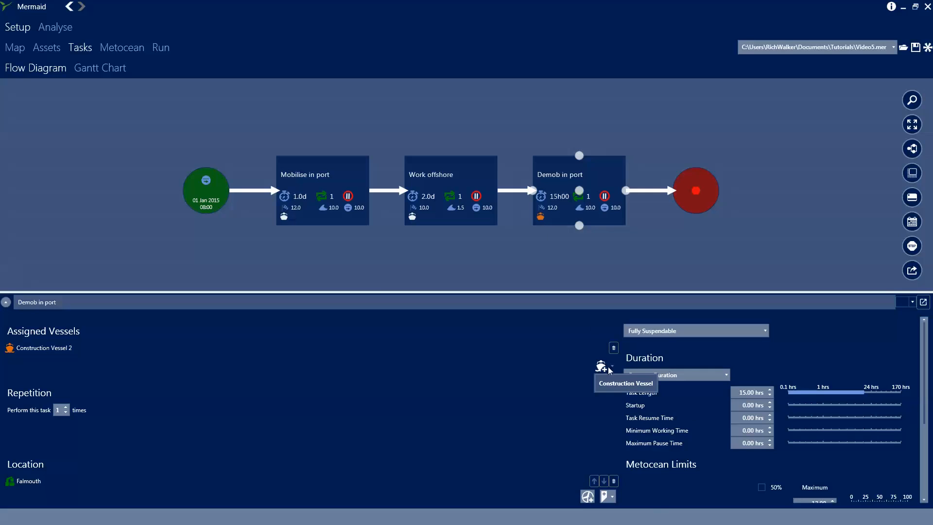
pyautogui.click(603, 366)
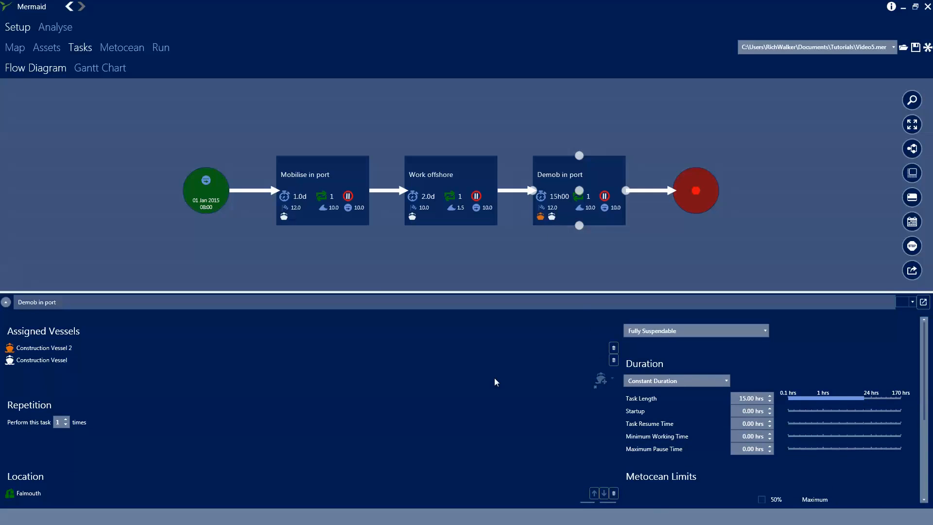
pyautogui.moveTo(611, 348)
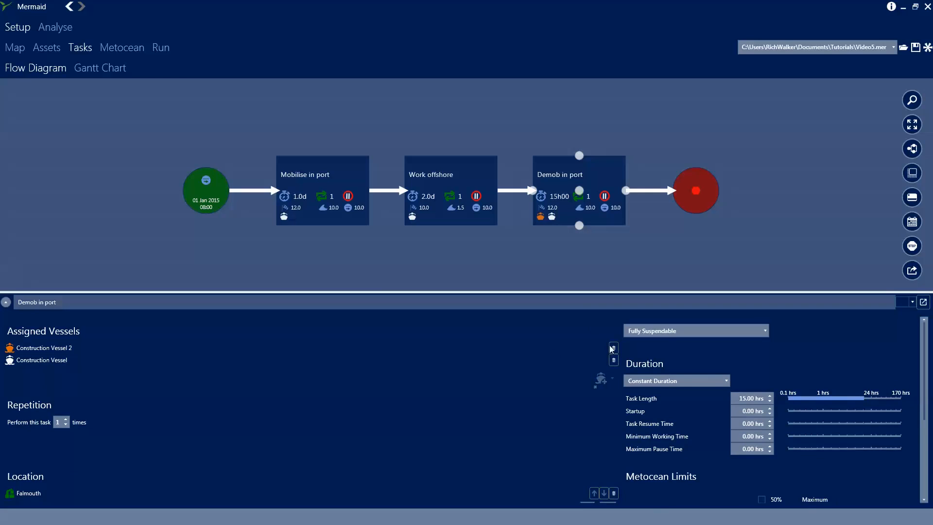
pyautogui.click(613, 348)
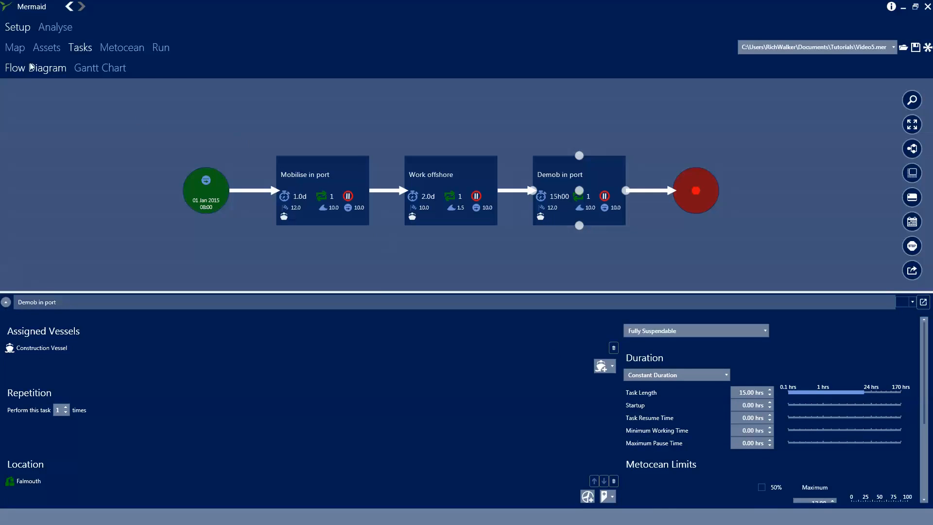
# Delete Construction Vessel 2 from the assets
pyautogui.click(46, 47)
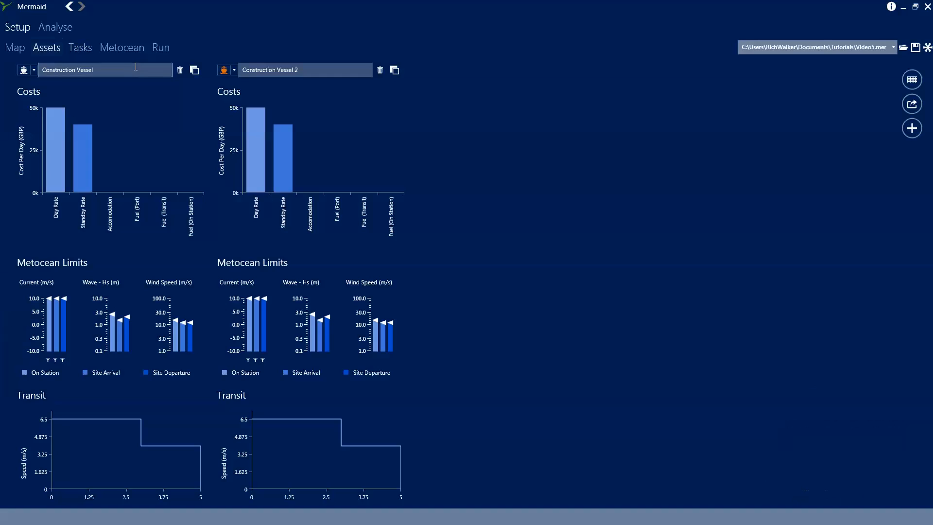
pyautogui.moveTo(380, 70)
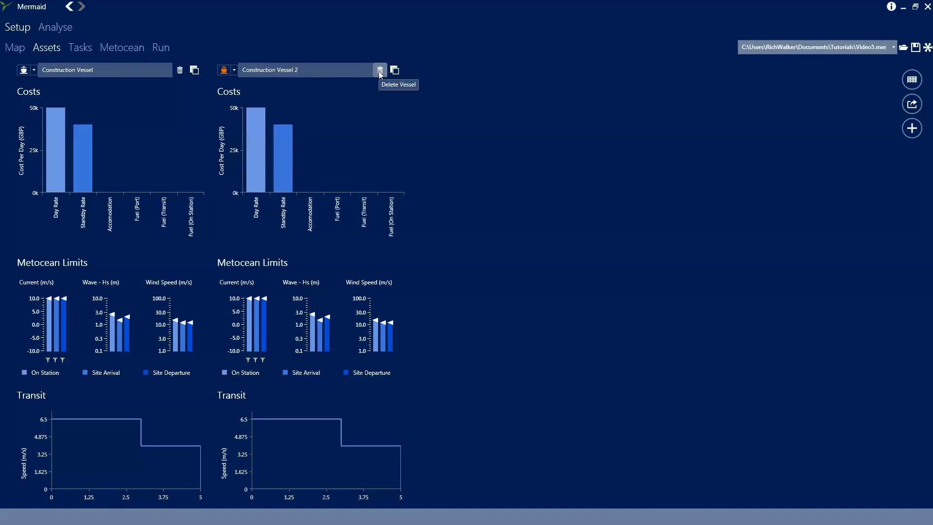
pyautogui.click(379, 70)
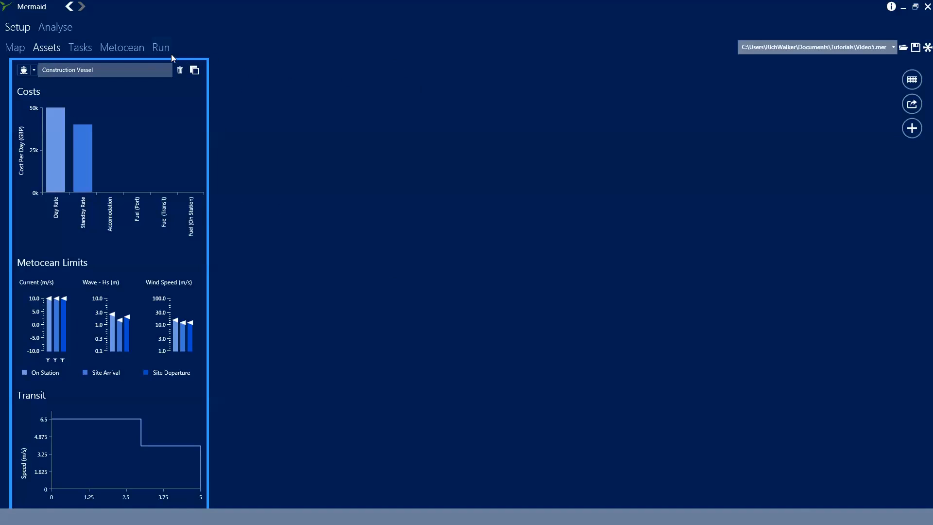
# Run the analysis with description 001
pyautogui.click(161, 48)
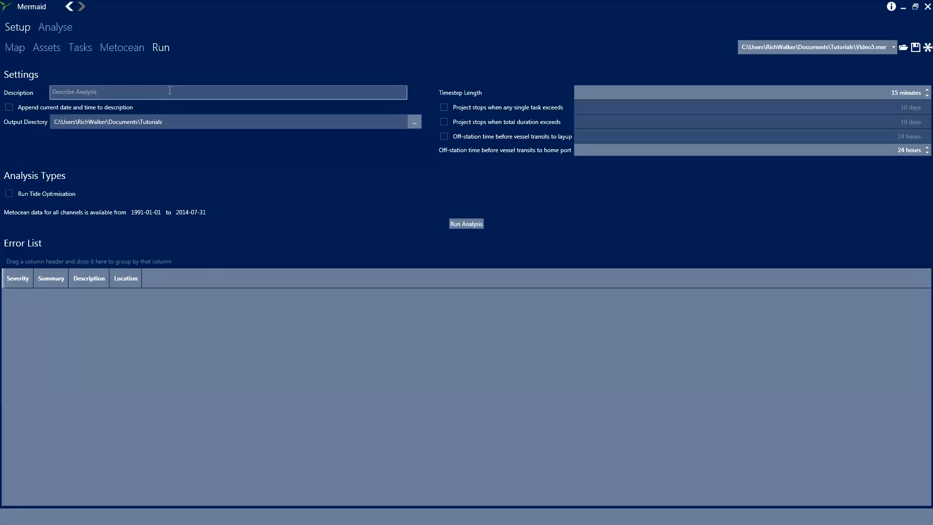
pyautogui.write('001')
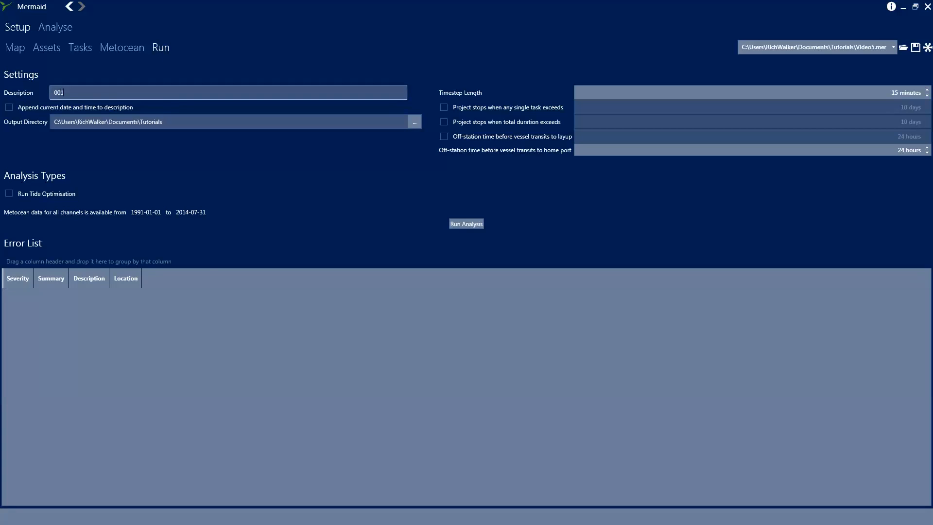
pyautogui.moveTo(466, 224)
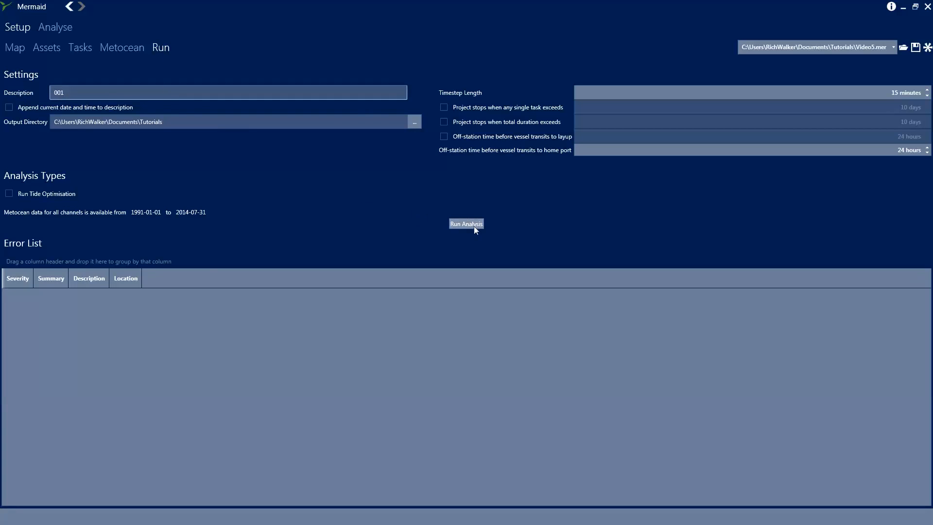
pyautogui.click(465, 224)
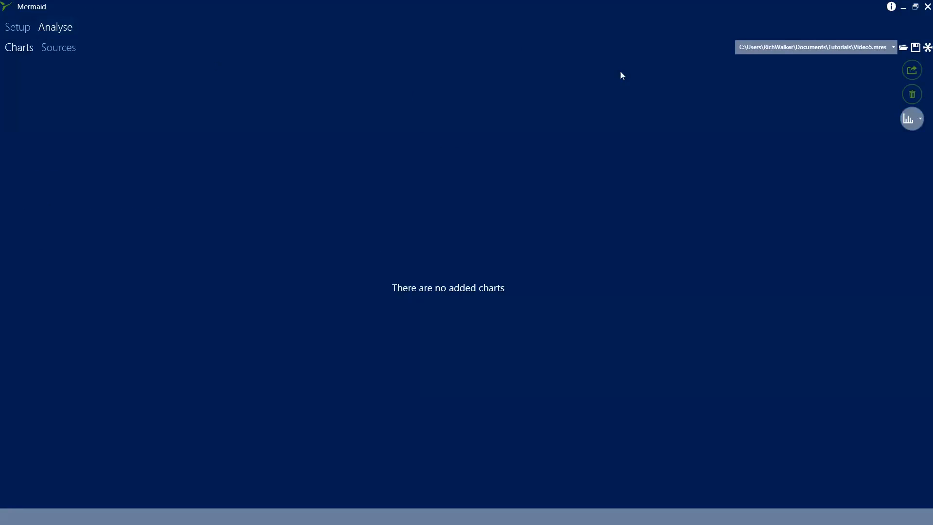
# Add a summary table of min, max, mean and percentile hours per task for run 001
pyautogui.click(58, 47)
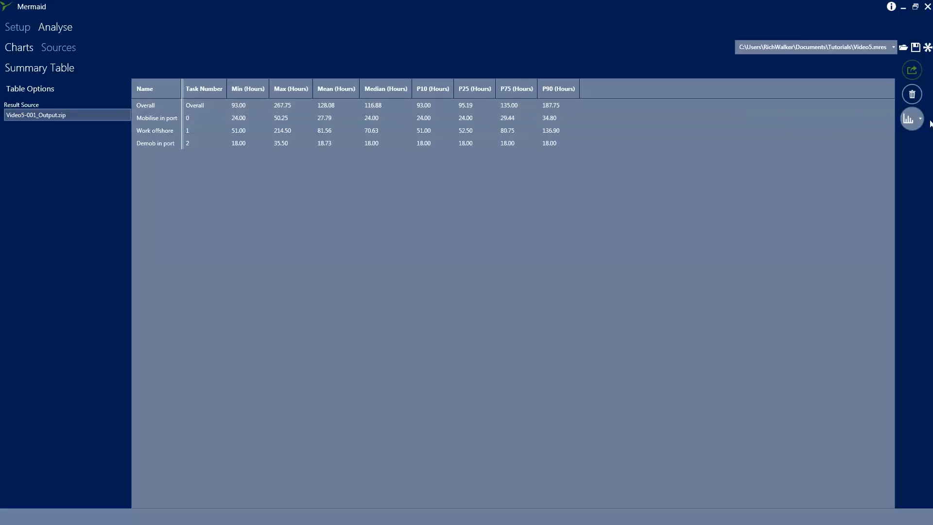
pyautogui.click(911, 119)
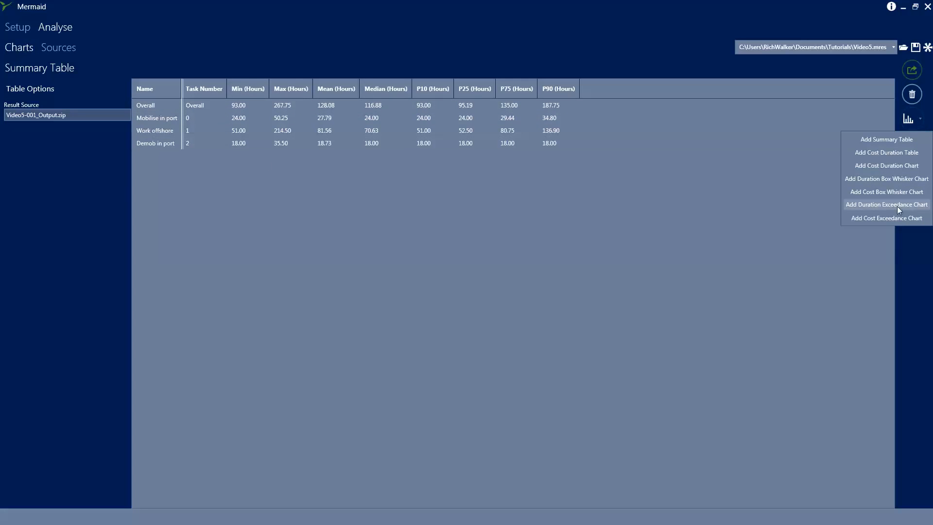
# Add a duration exceedance chart of probability versus duration for the 001 results
pyautogui.click(887, 204)
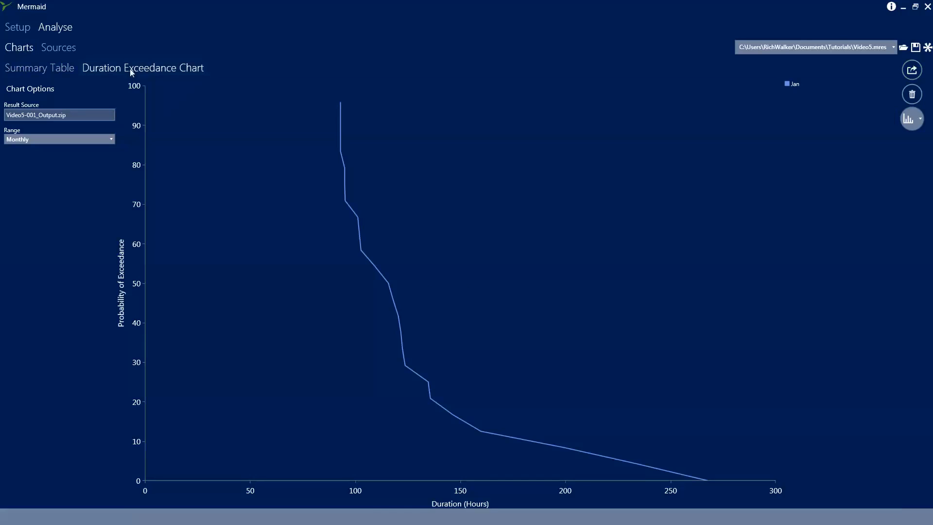
pyautogui.moveTo(350, 142)
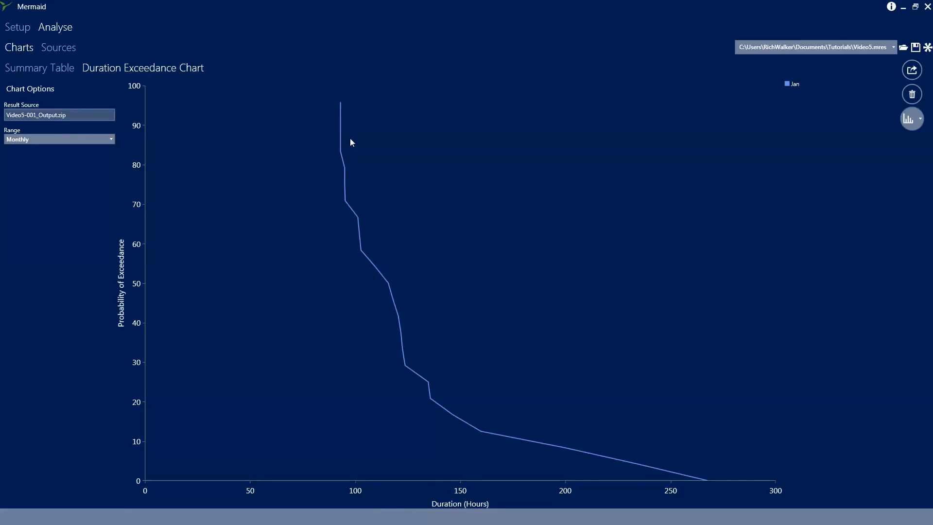
pyautogui.moveTo(756, 477)
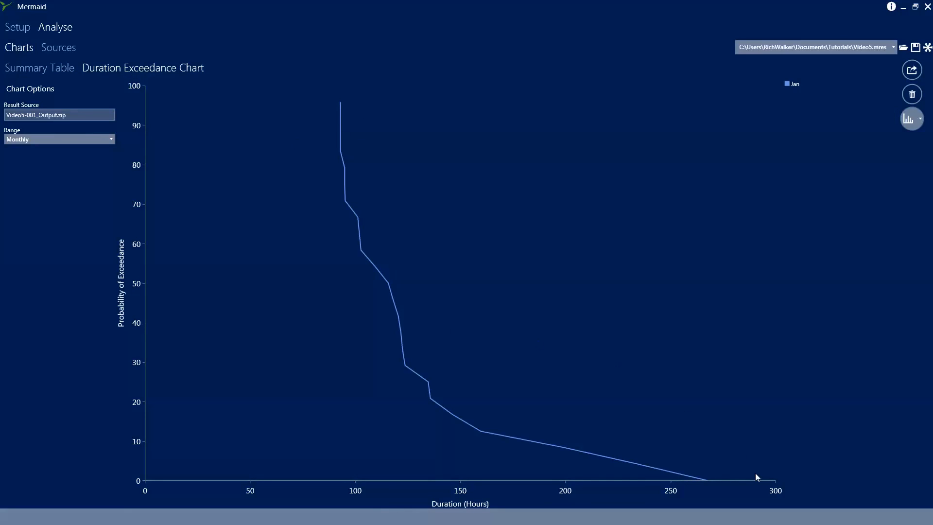
pyautogui.moveTo(353, 487)
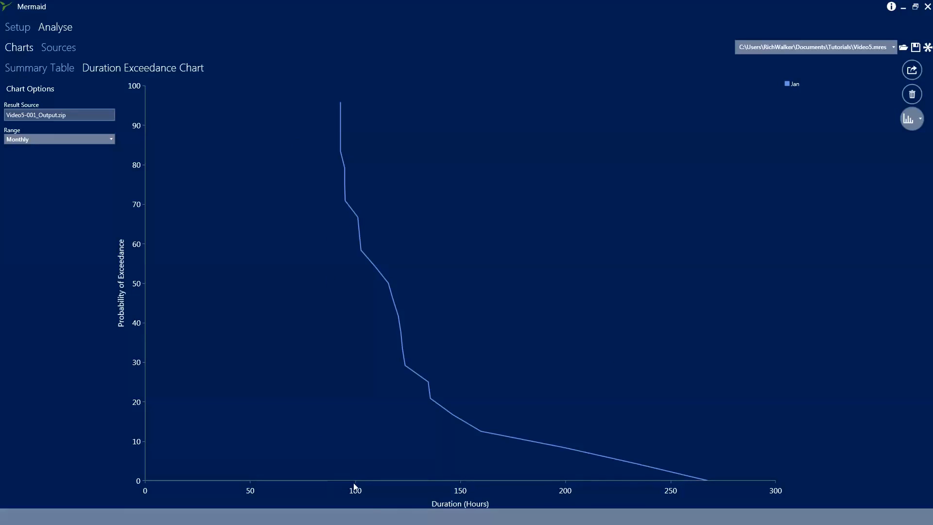
pyautogui.moveTo(350, 214)
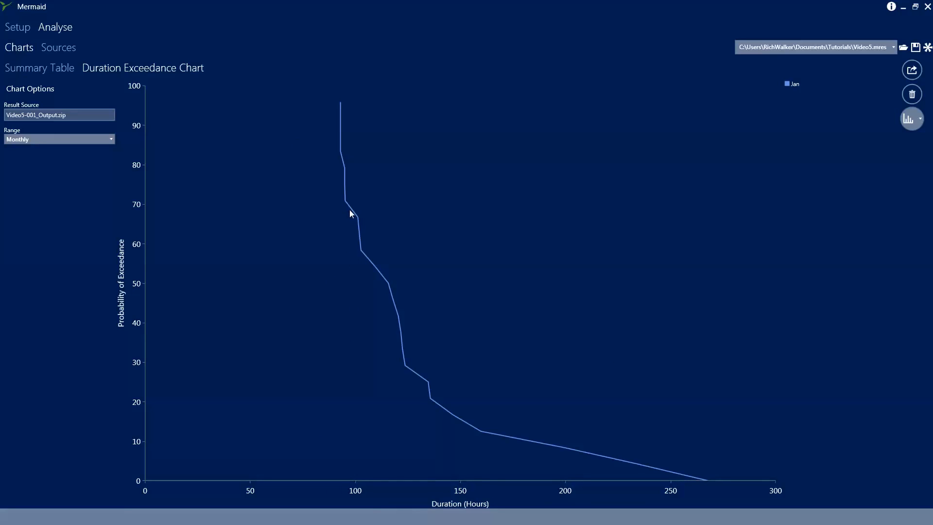
pyautogui.moveTo(362, 279)
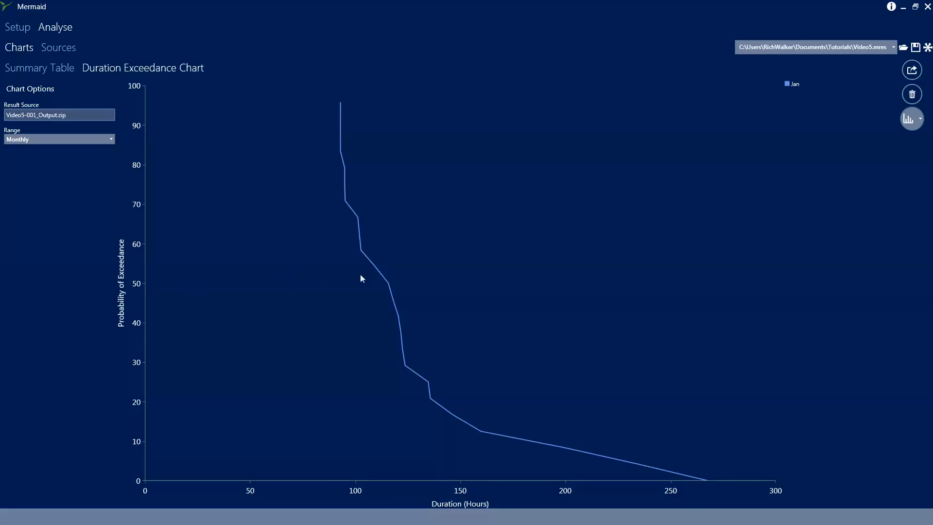